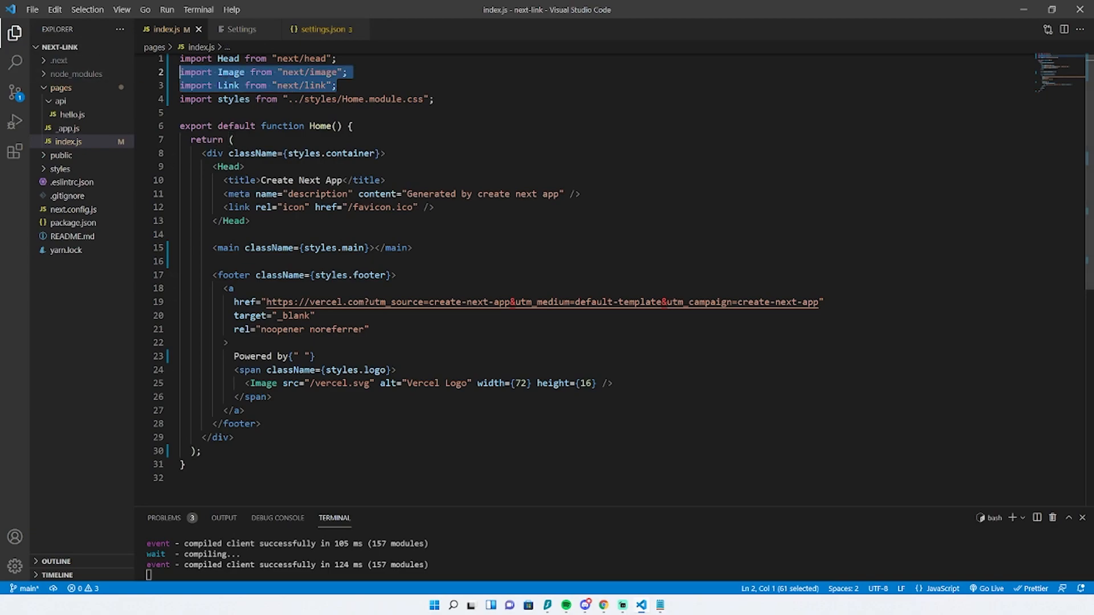
- Split the empty <main> element so its opening and closing tags sit on separate lines
{"action": "left_click", "coordinate": [375, 248]}
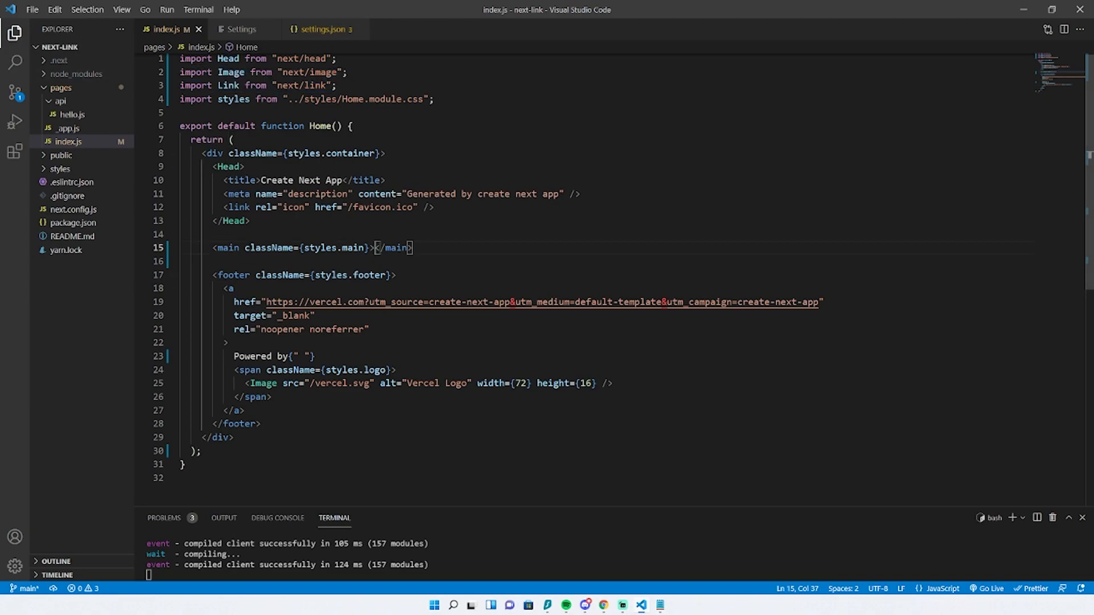
{"action": "key", "text": "Enter"}
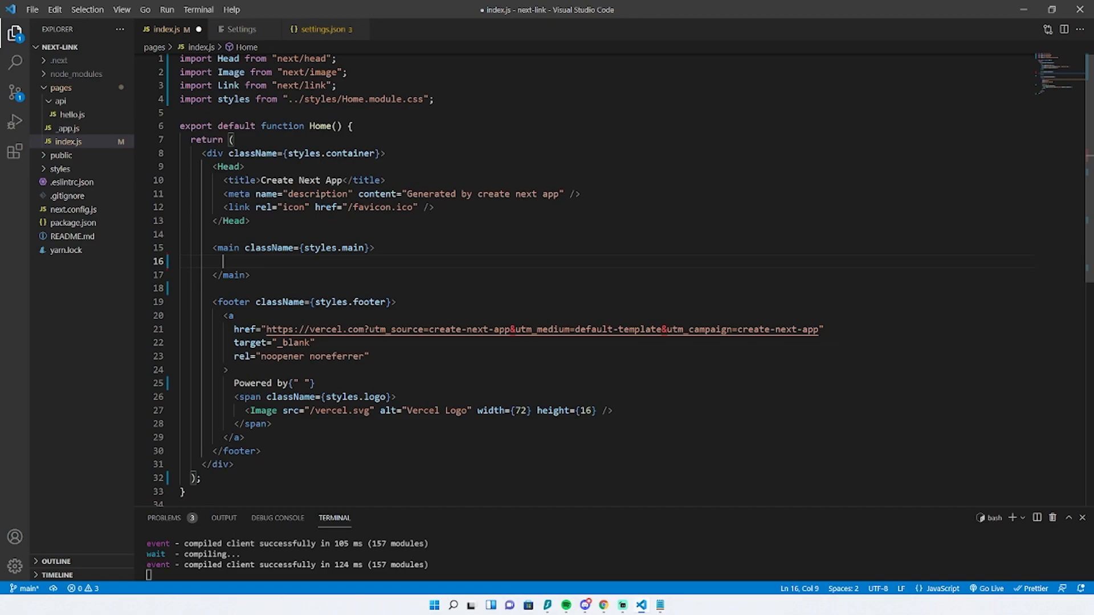
- Add <Link href="/"> inside main wrapping an <a> that reads Click me!
{"action": "type", "text": "<"}
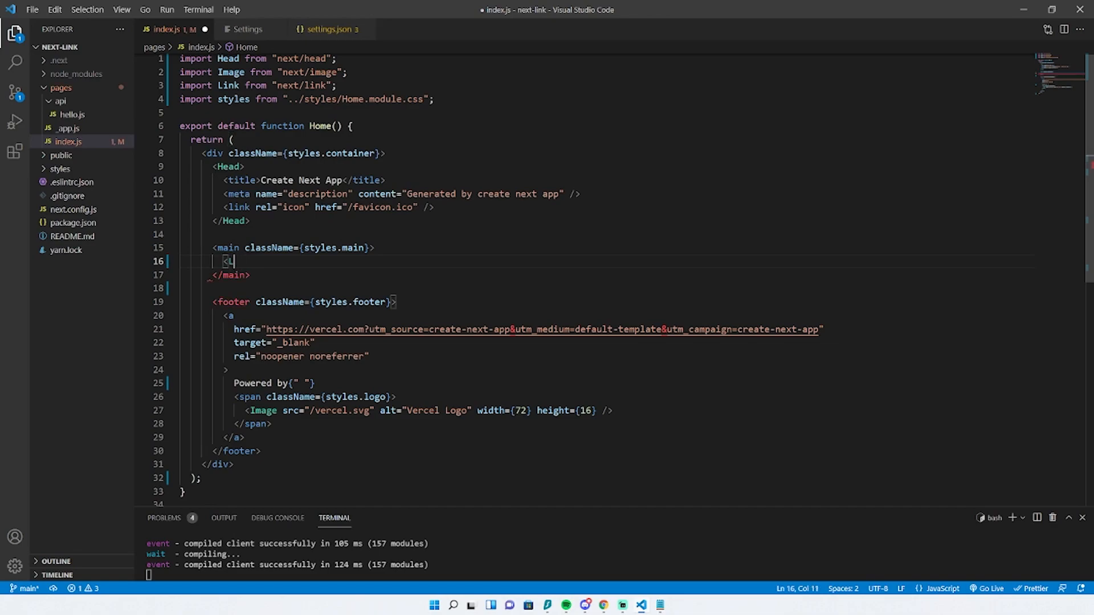
{"action": "type", "text": "Link href="}
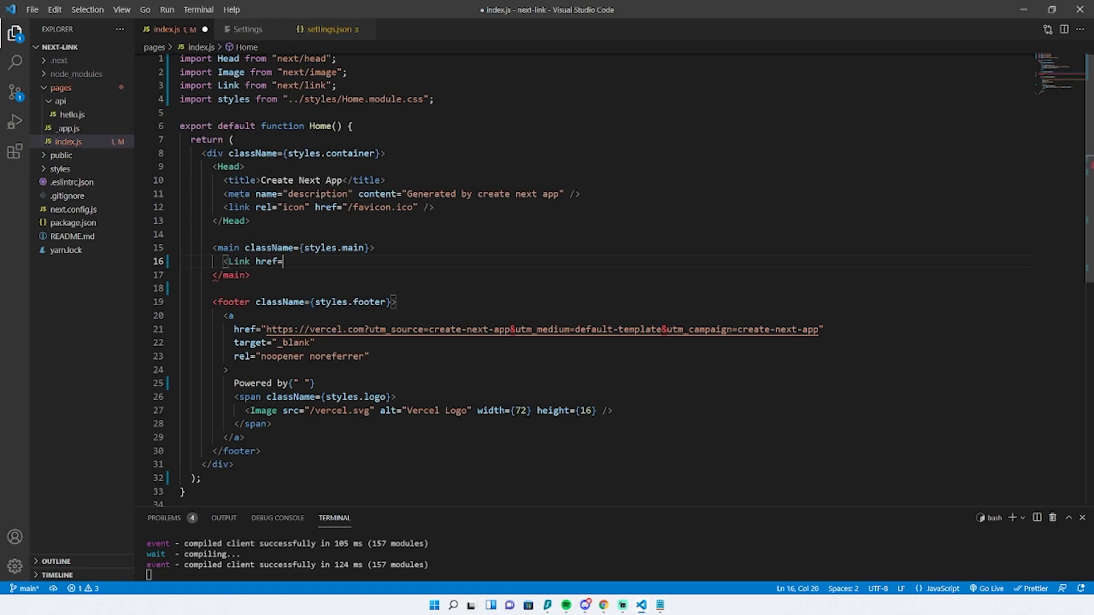
{"action": "type", "text": "\"/\">"}
{"action": "type", "text": "<"}
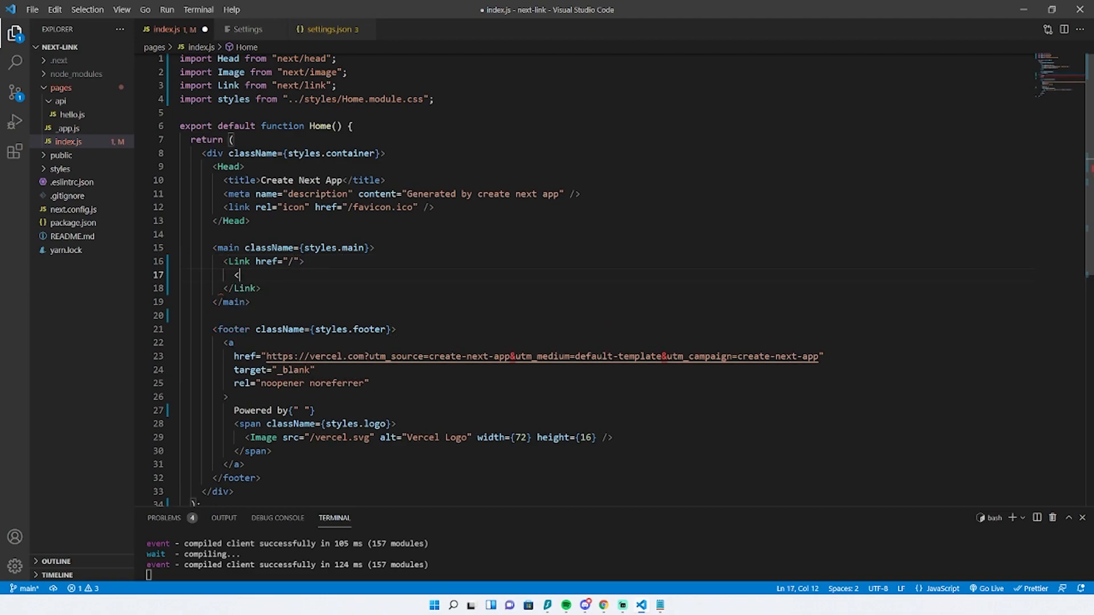
{"action": "type", "text": "a>Click</a>"}
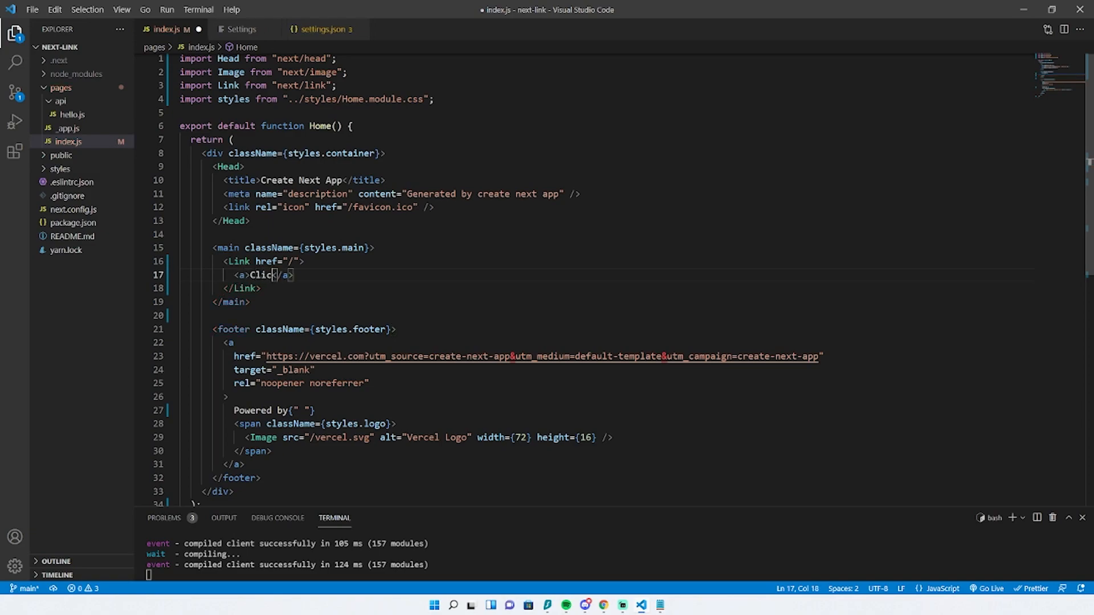
{"action": "type", "text": "me!"}
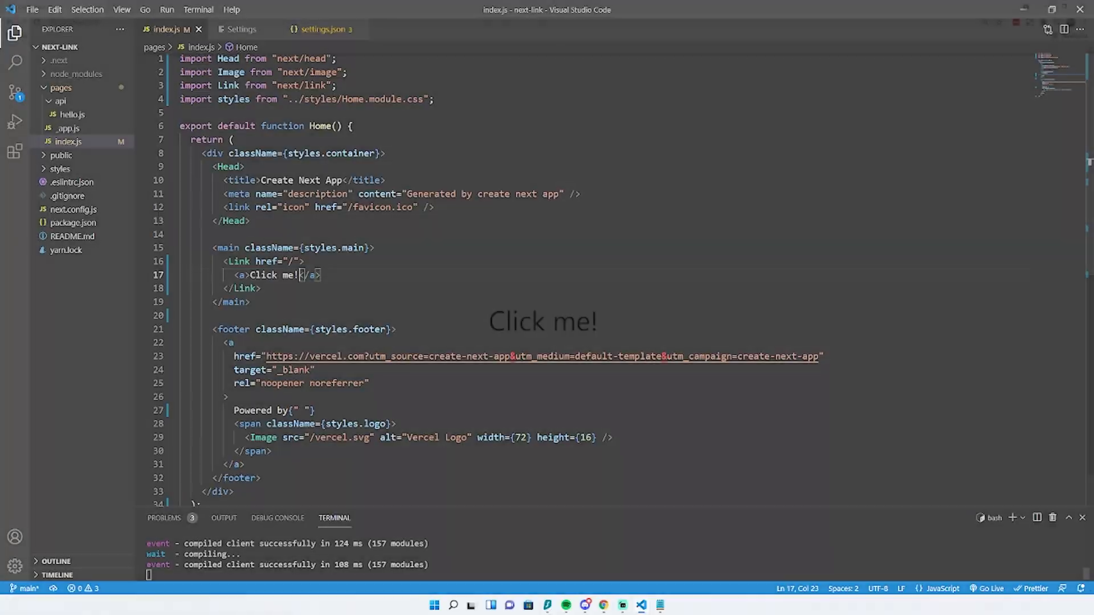
- Preview localhost:3000 in Chrome and follow the Click me! link
{"action": "left_click", "coordinate": [604, 606]}
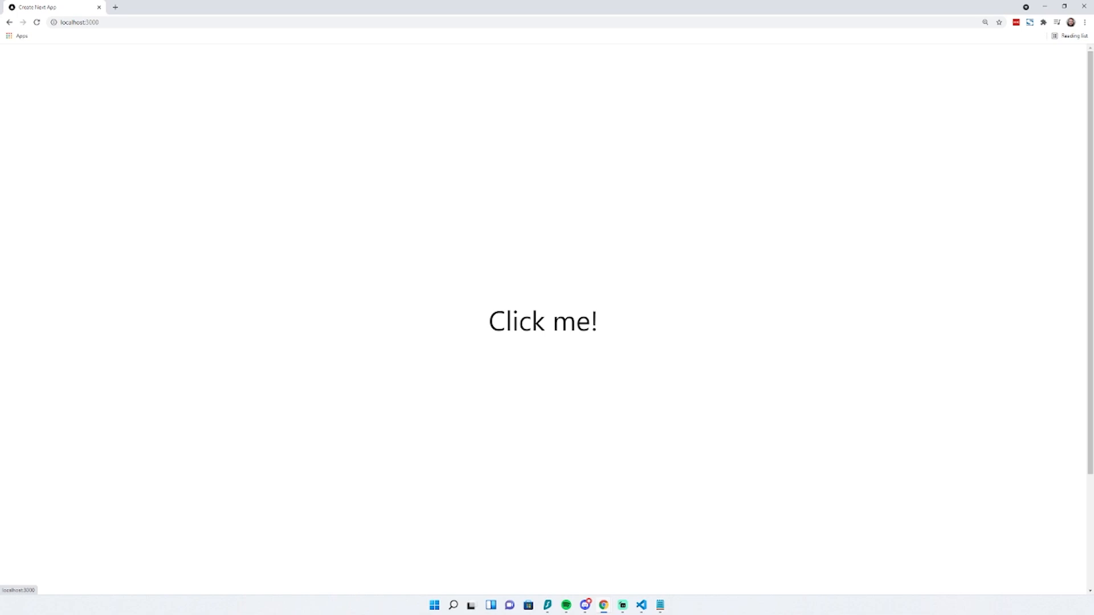
{"action": "left_click", "coordinate": [640, 605]}
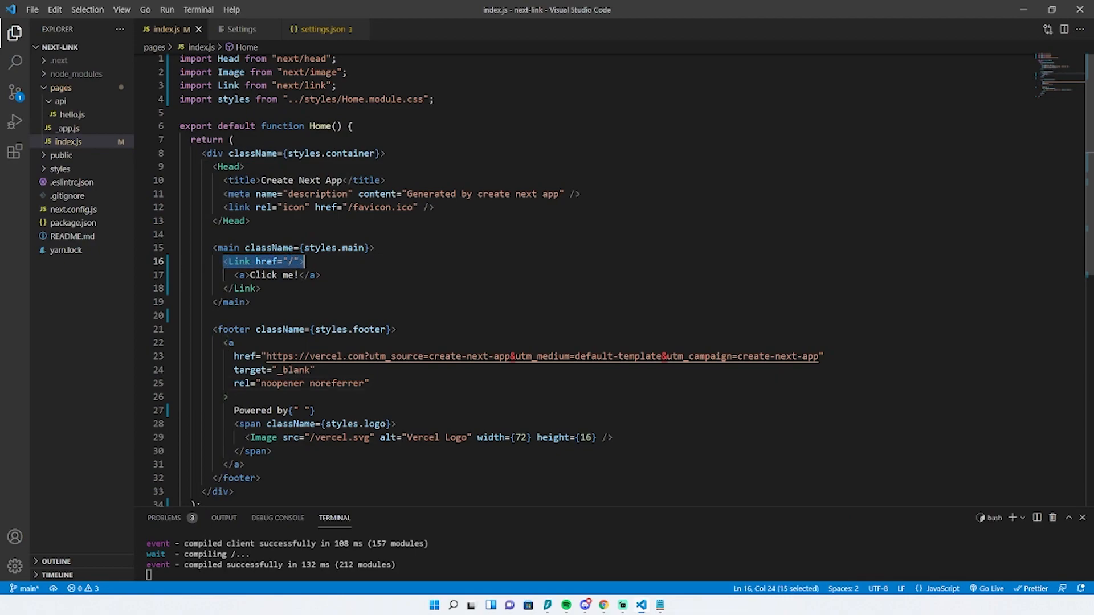
- Remove the mistyped target_ attribute from the <Link> tag
{"action": "type", "text": "t"}
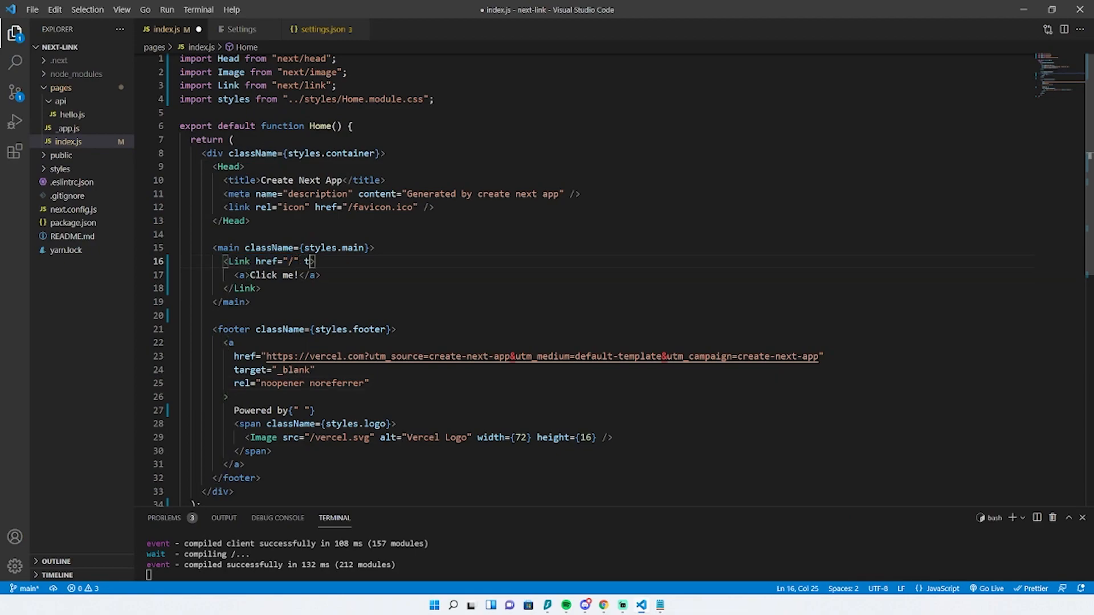
{"action": "type", "text": "arget_"}
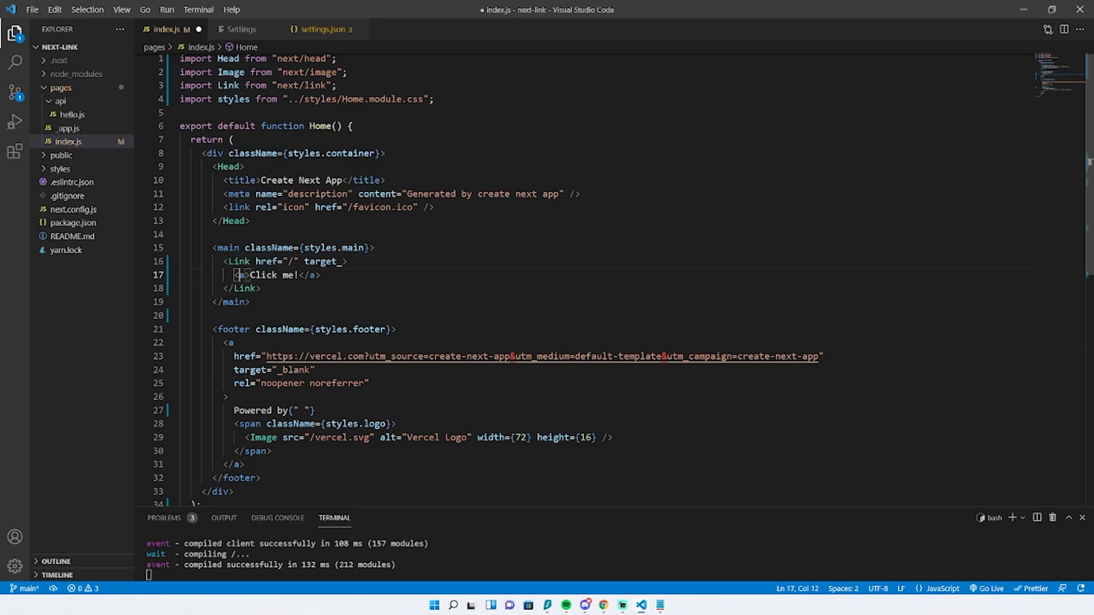
{"action": "double_click", "coordinate": [321, 262]}
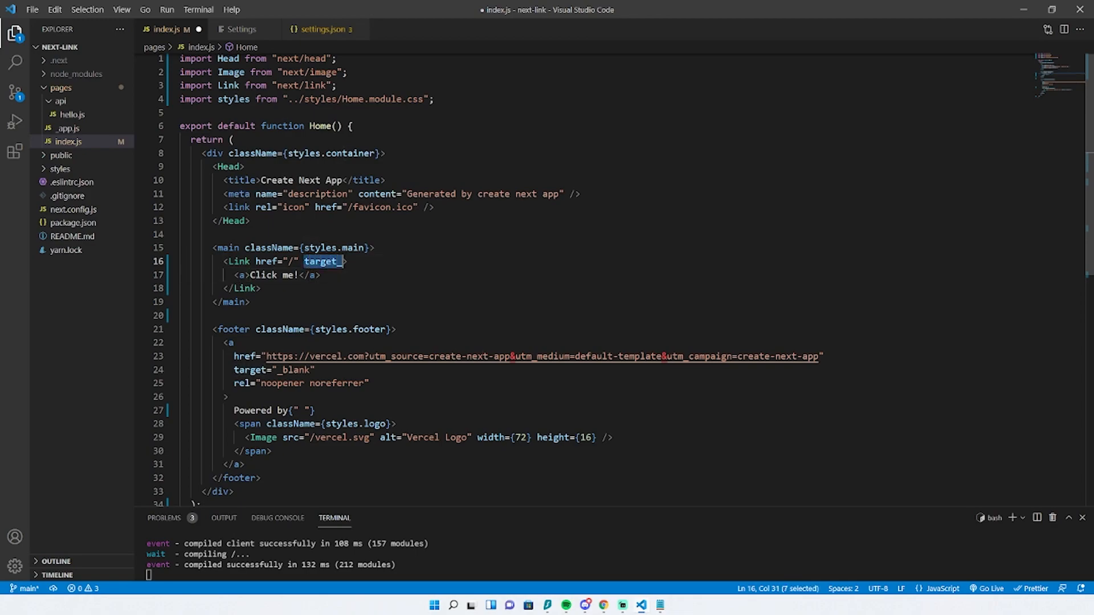
{"action": "key", "text": "Backspace"}
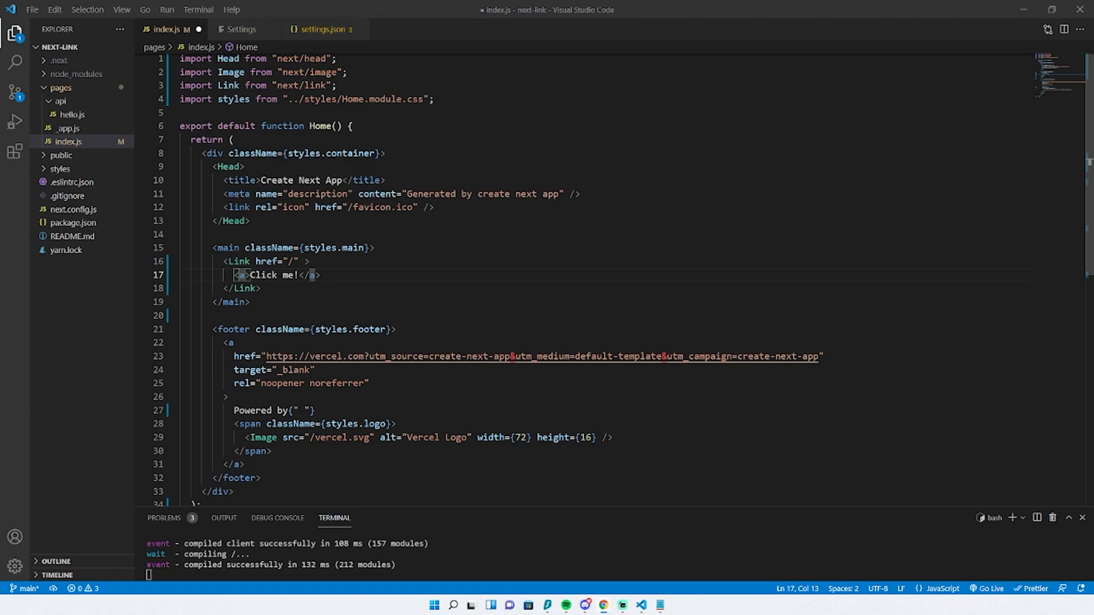
- Add target="_blank" to the <a> tag so it opens in a new tab
{"action": "type", "text": "target=\"_"}
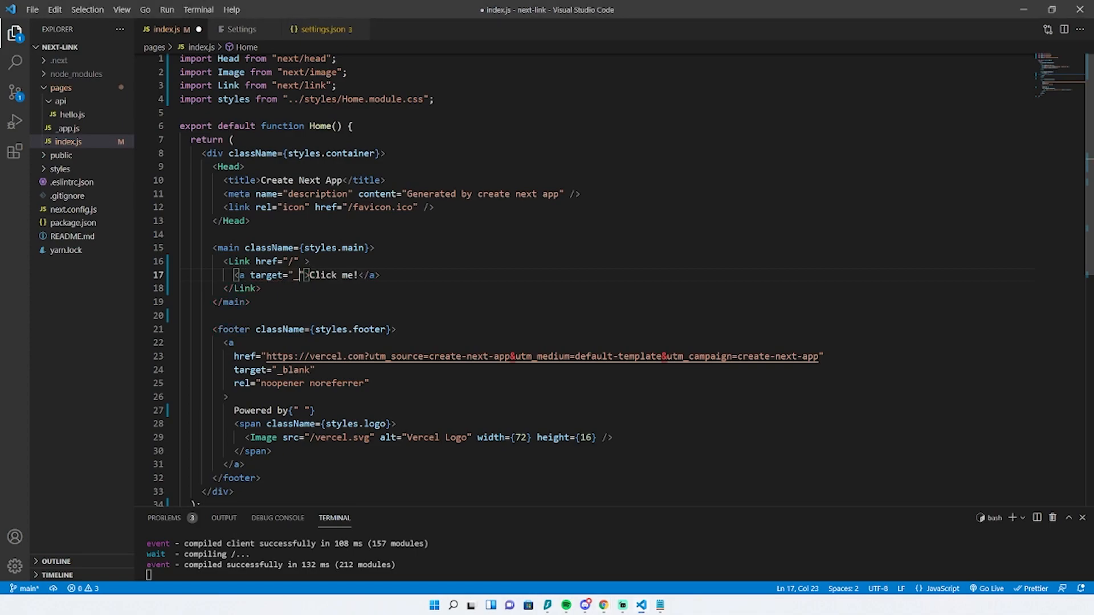
{"action": "type", "text": "_blank"}
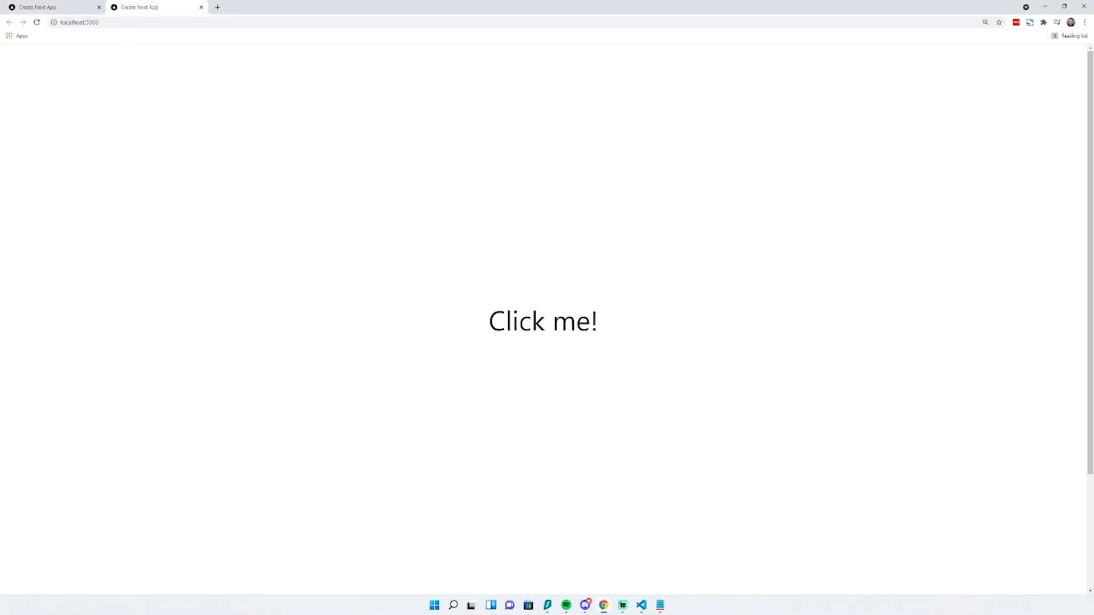
{"action": "mouse_move", "coordinate": [543, 322]}
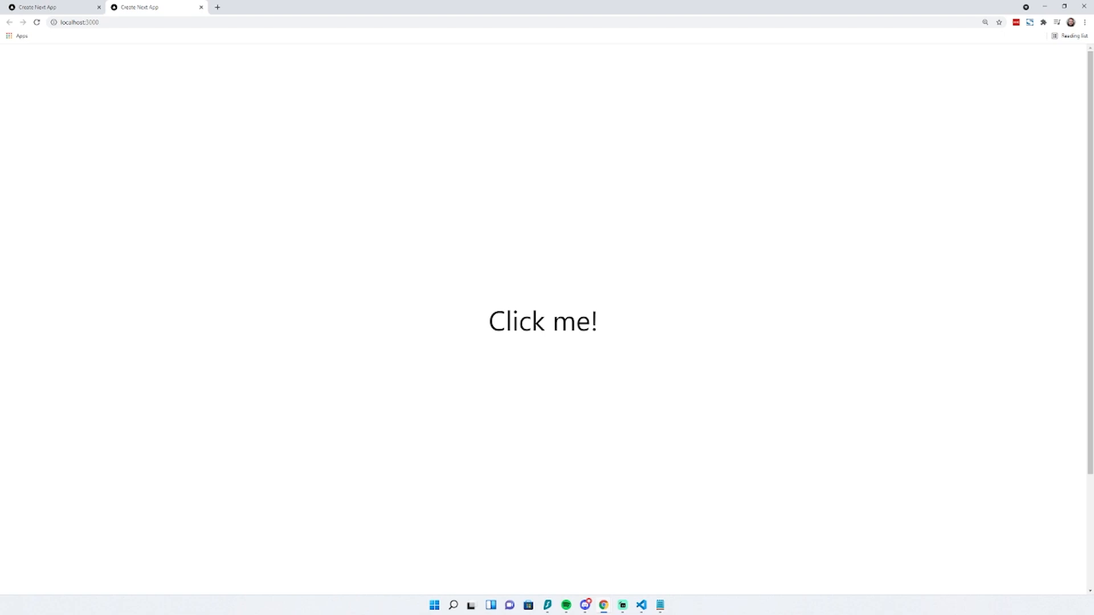
- Return to VS Code after the Click me! link opens a second tab
{"action": "left_click", "coordinate": [641, 605]}
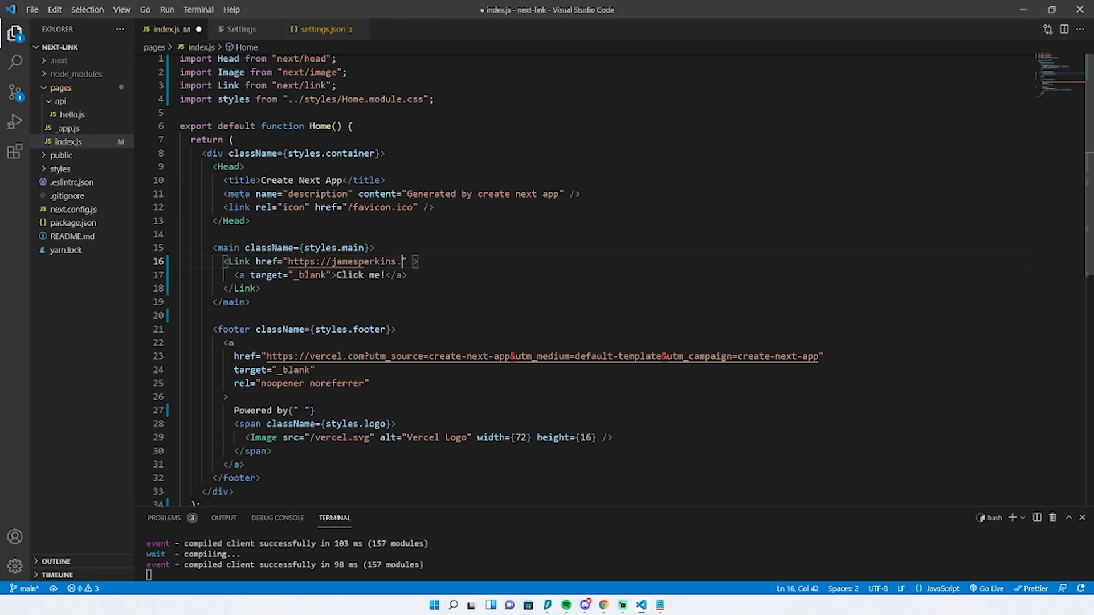
{"action": "type", "text": "dev"}
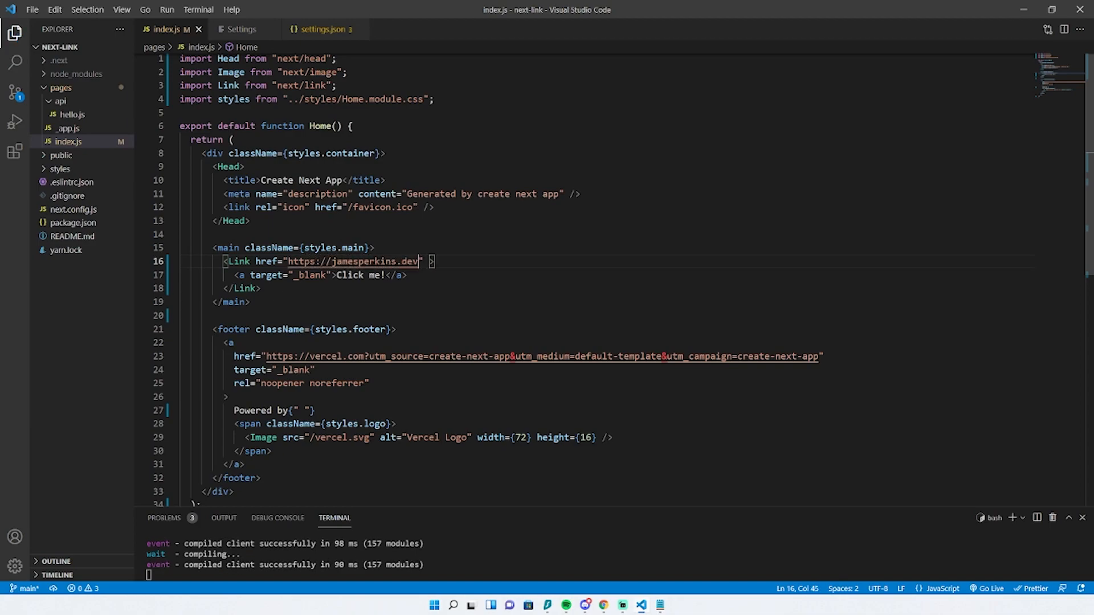
{"action": "double_click", "coordinate": [357, 275]}
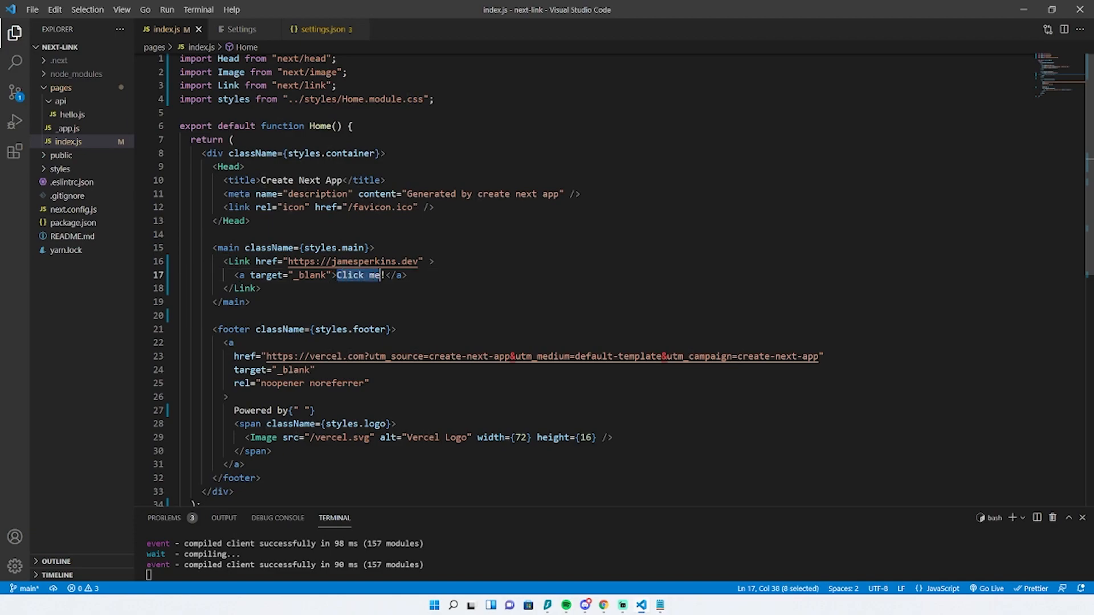
{"action": "type", "text": "Go to my"}
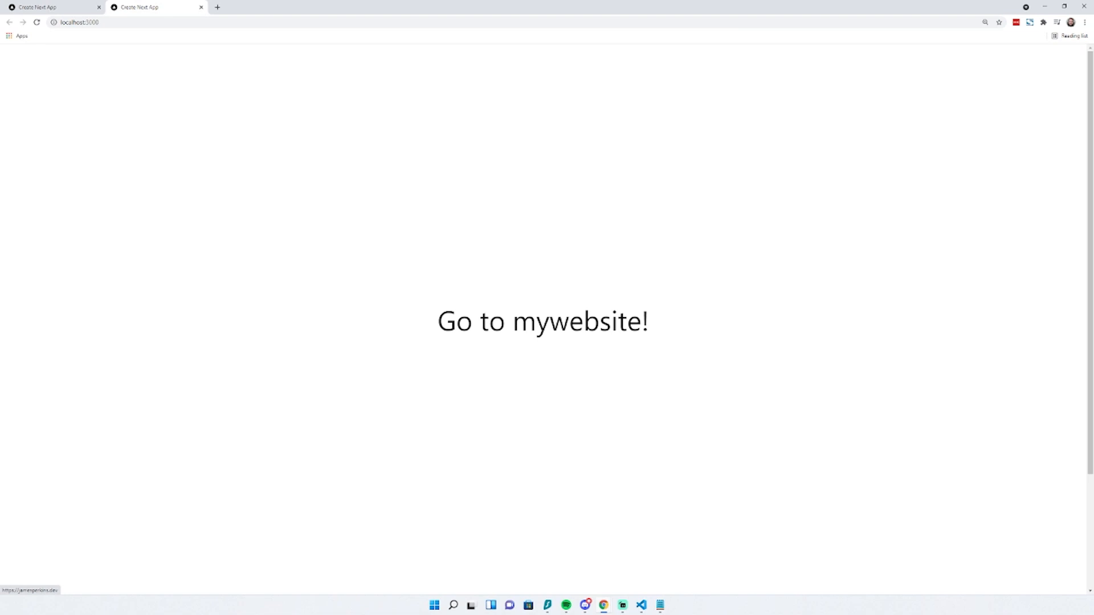
{"action": "left_click", "coordinate": [542, 321]}
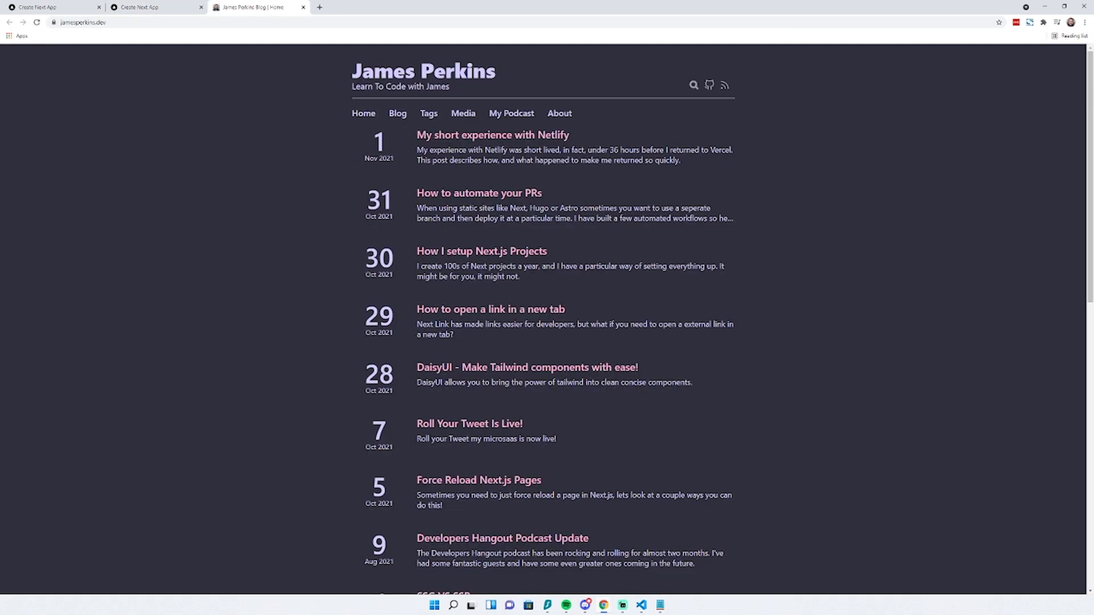